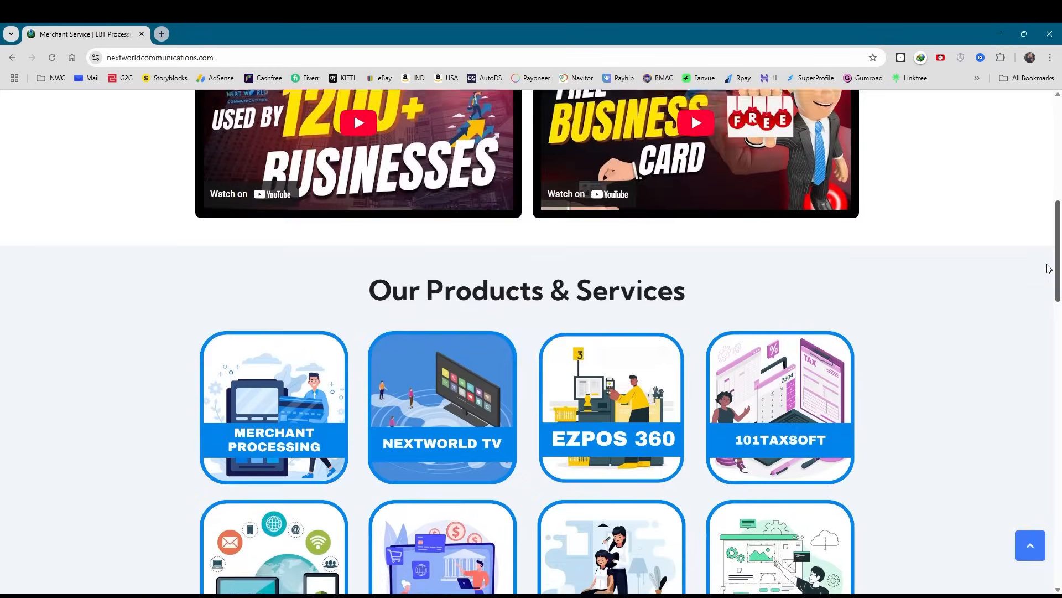
Go from the EZPOS 360 product card to the merchant sign-in page via LOGIN
left_click(611, 406)
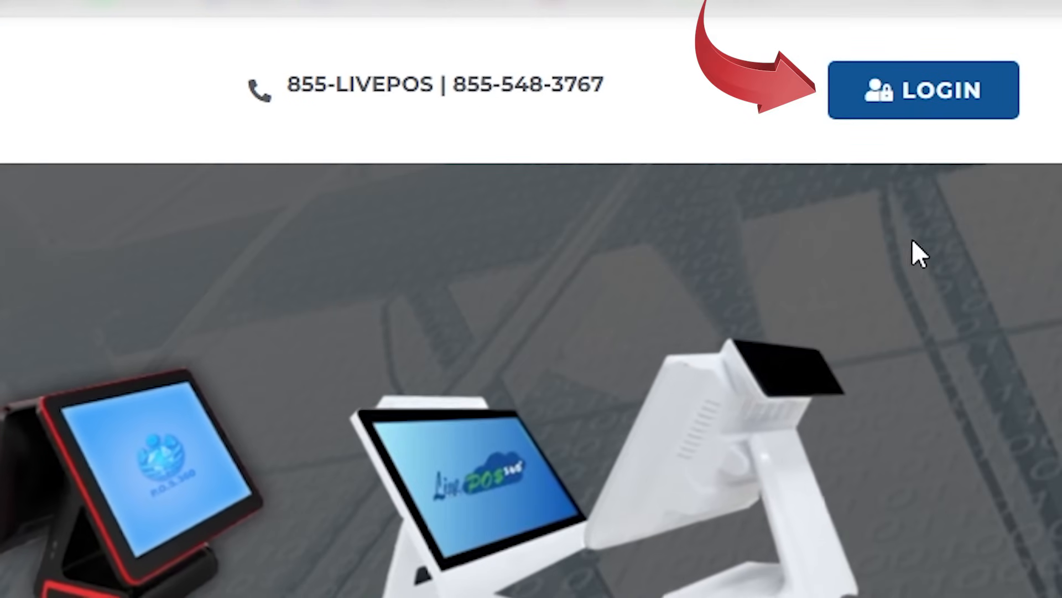
left_click(923, 89)
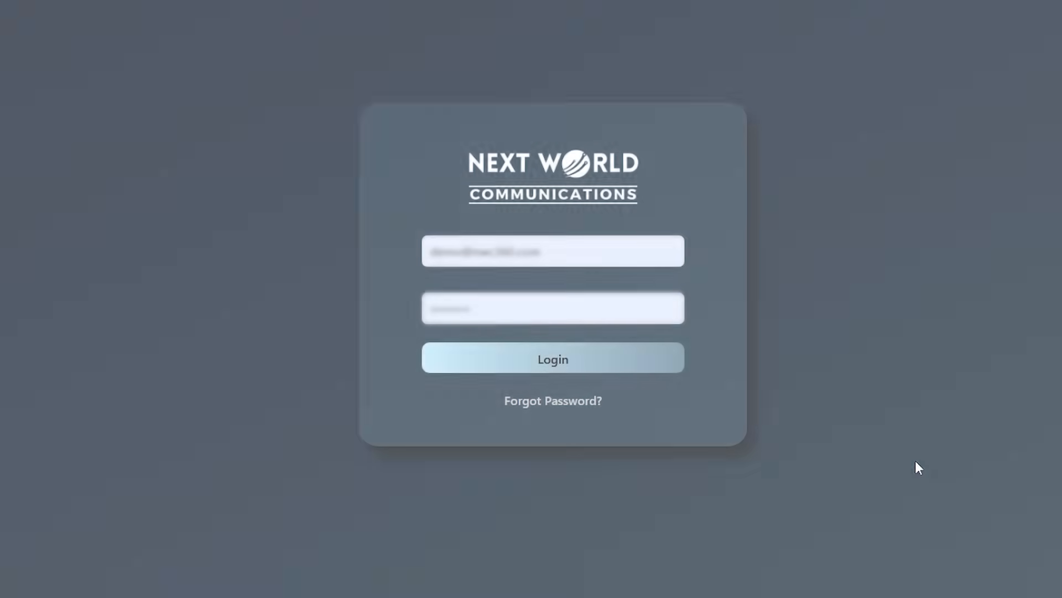
Sign in with the demo credentials and review the dashboard's sales overviews and recent transactions
left_click(552, 358)
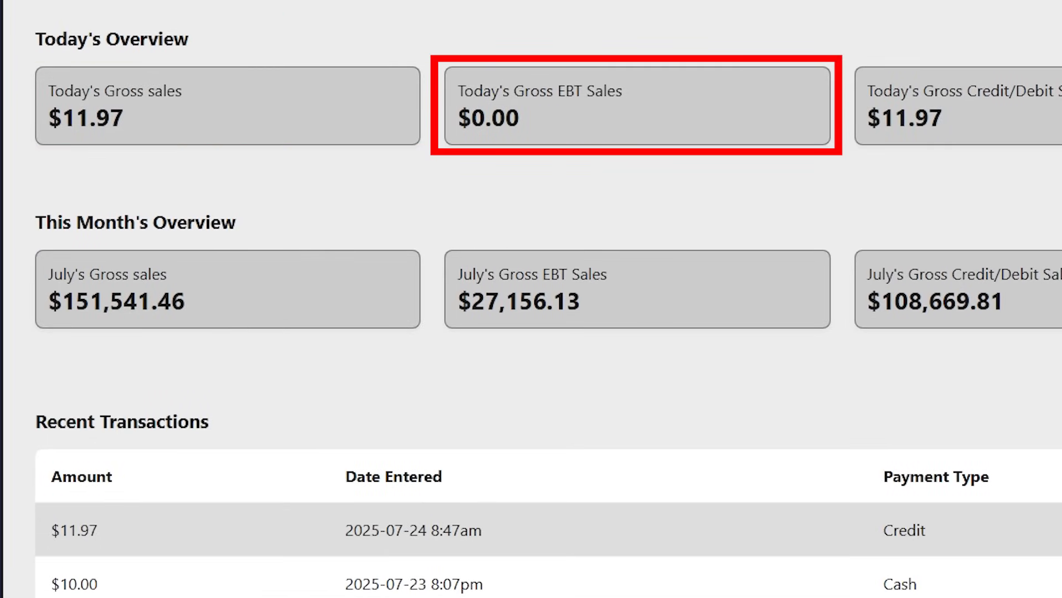
scroll("right", 3)
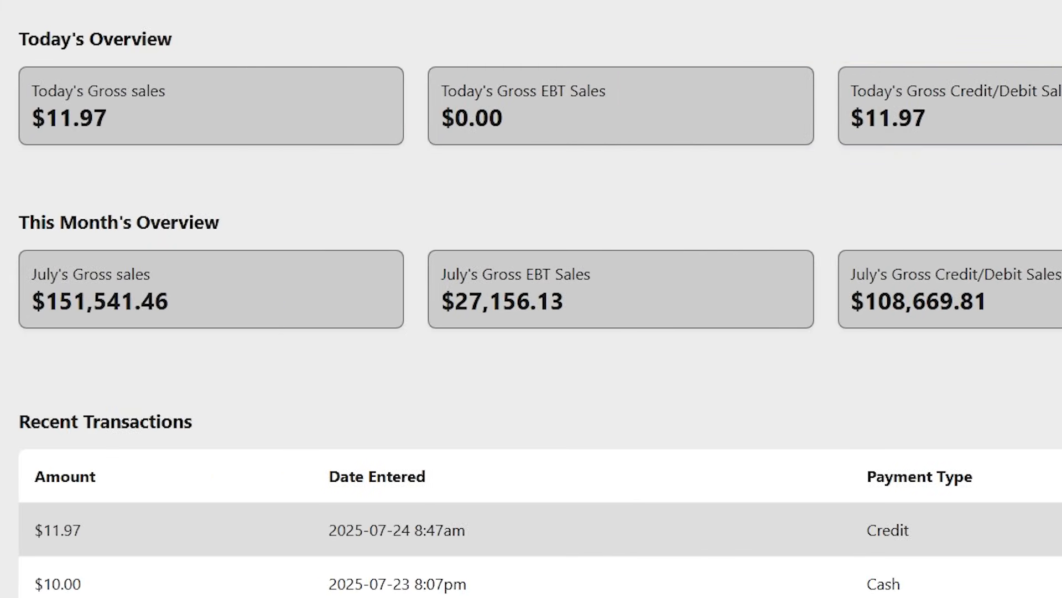
scroll("left", 3)
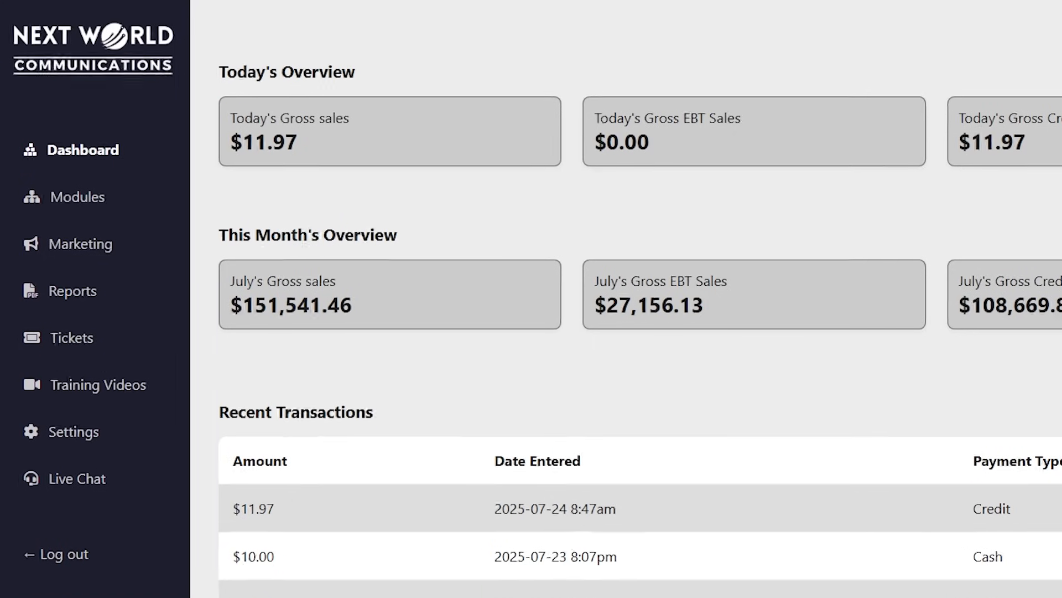
left_click(79, 197)
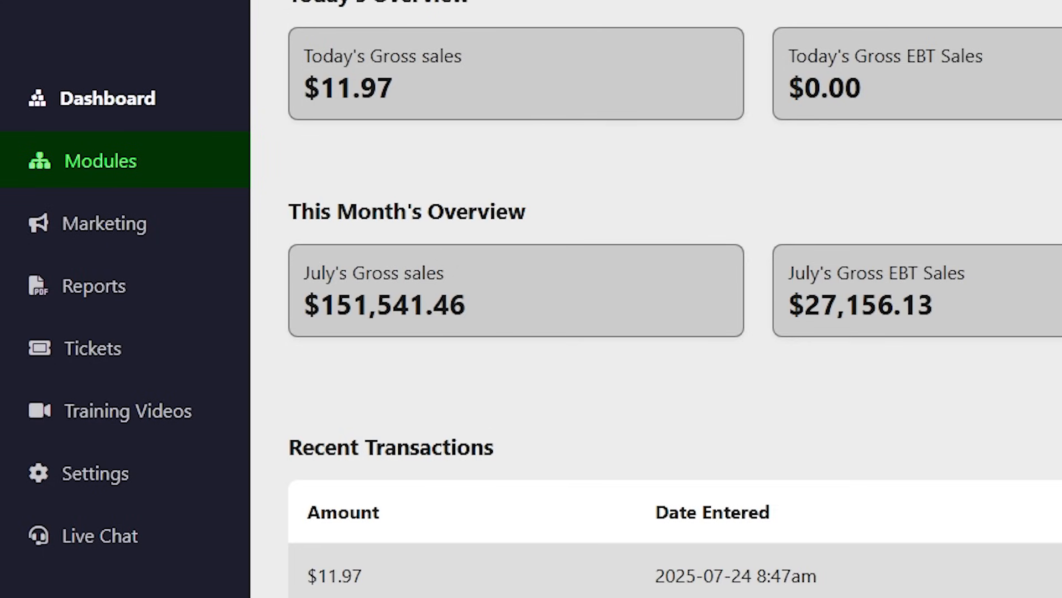
left_click(104, 222)
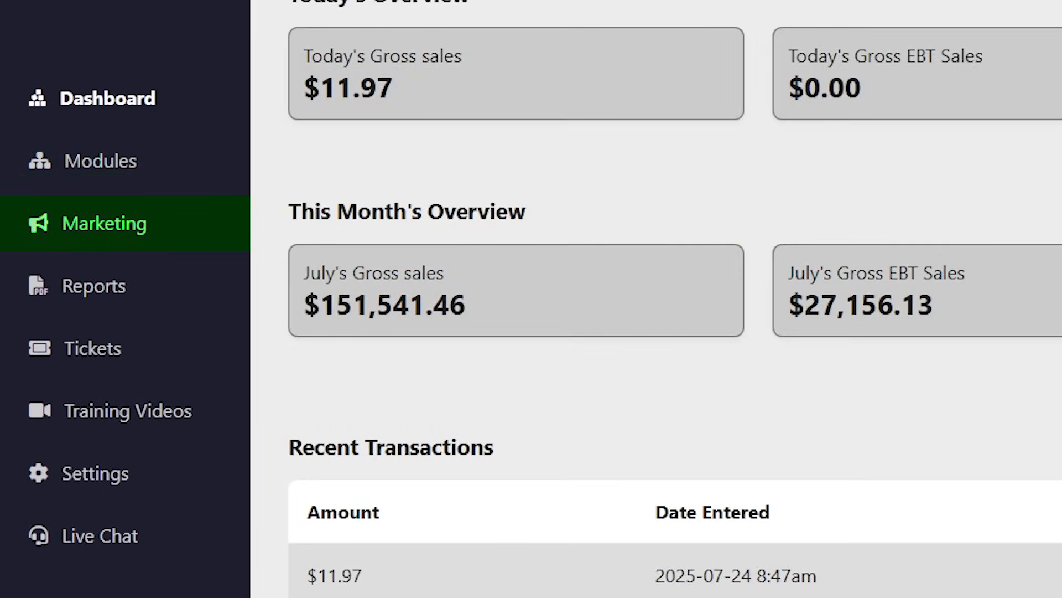
left_click(93, 286)
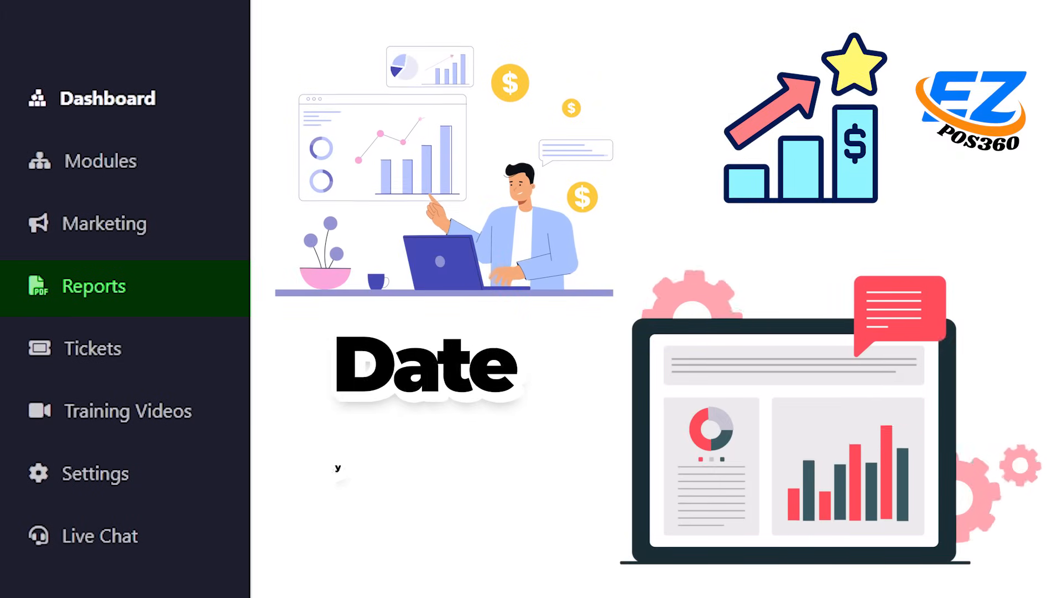
left_click(93, 347)
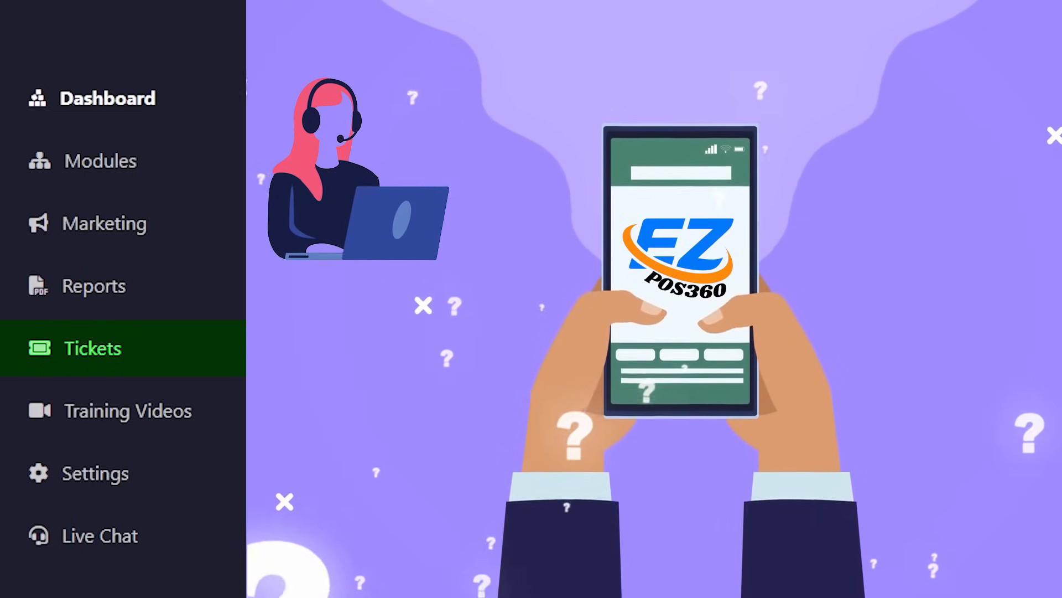
left_click(125, 410)
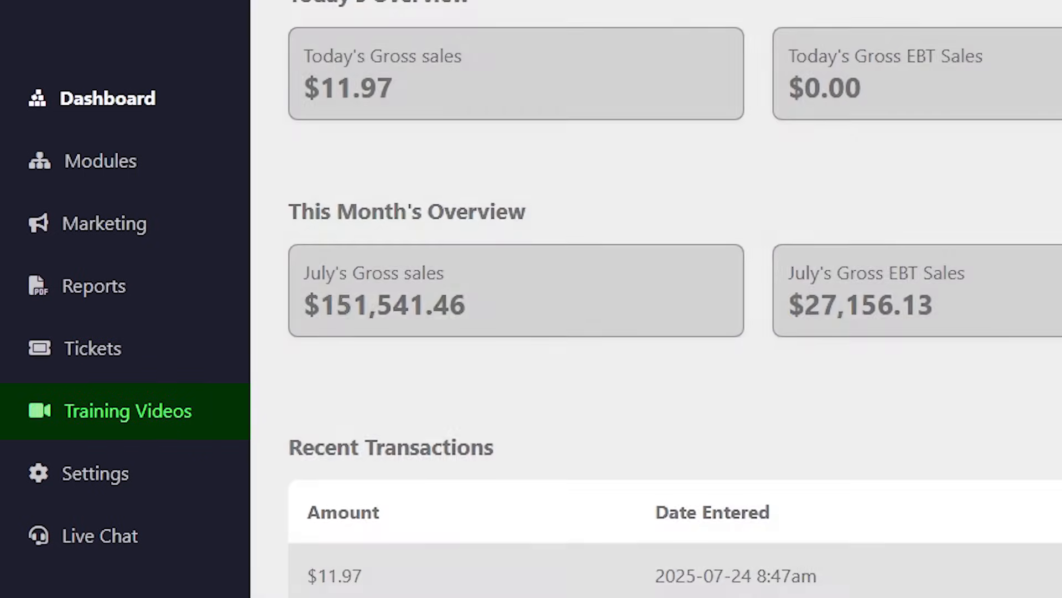
left_click(126, 409)
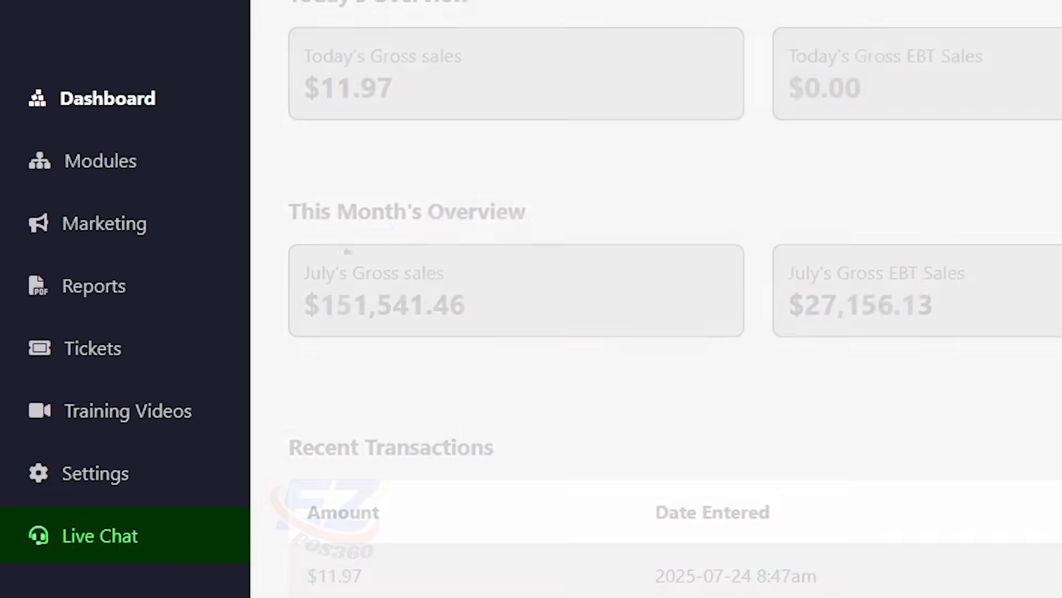
left_click(100, 535)
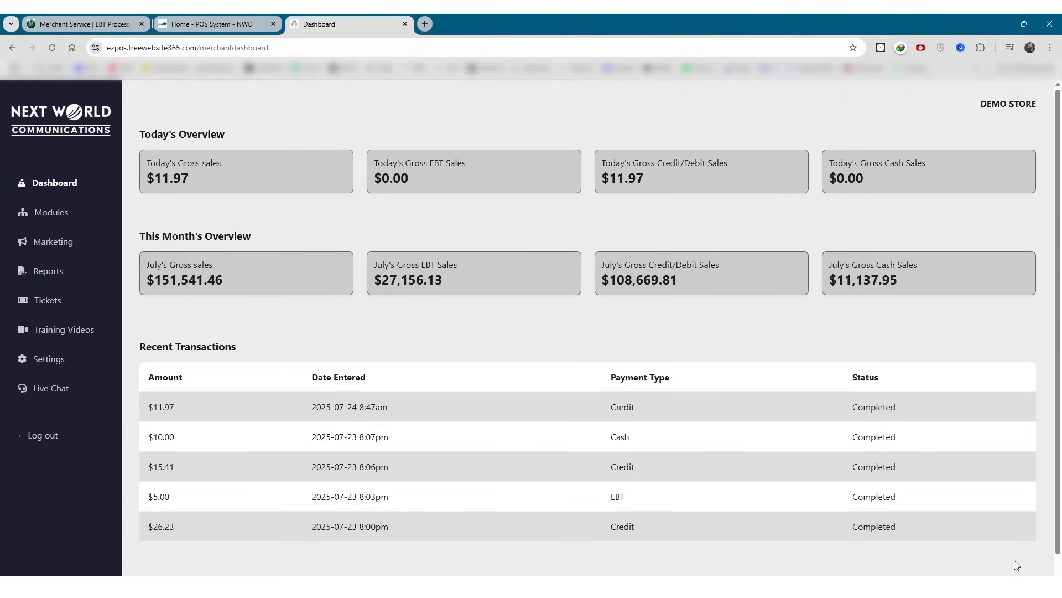
mouse_move(1006, 566)
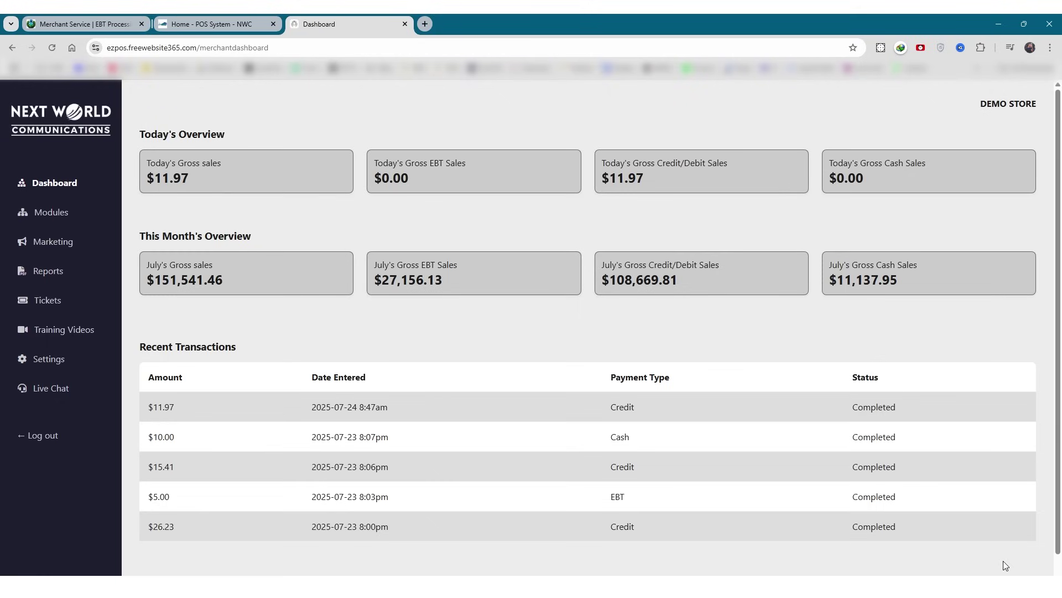
mouse_move(982, 563)
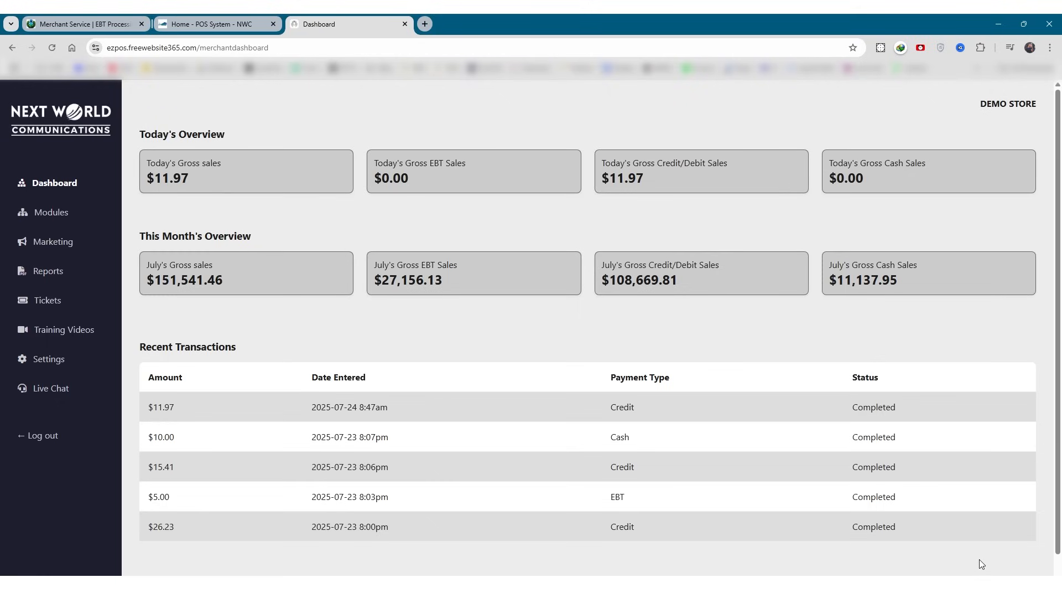
mouse_move(249, 277)
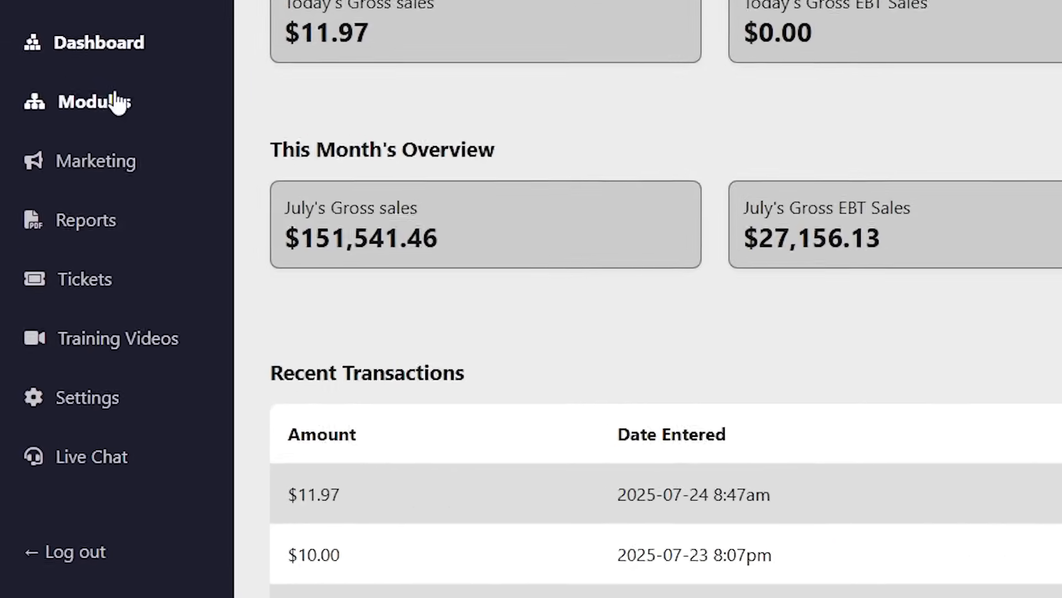
left_click(95, 101)
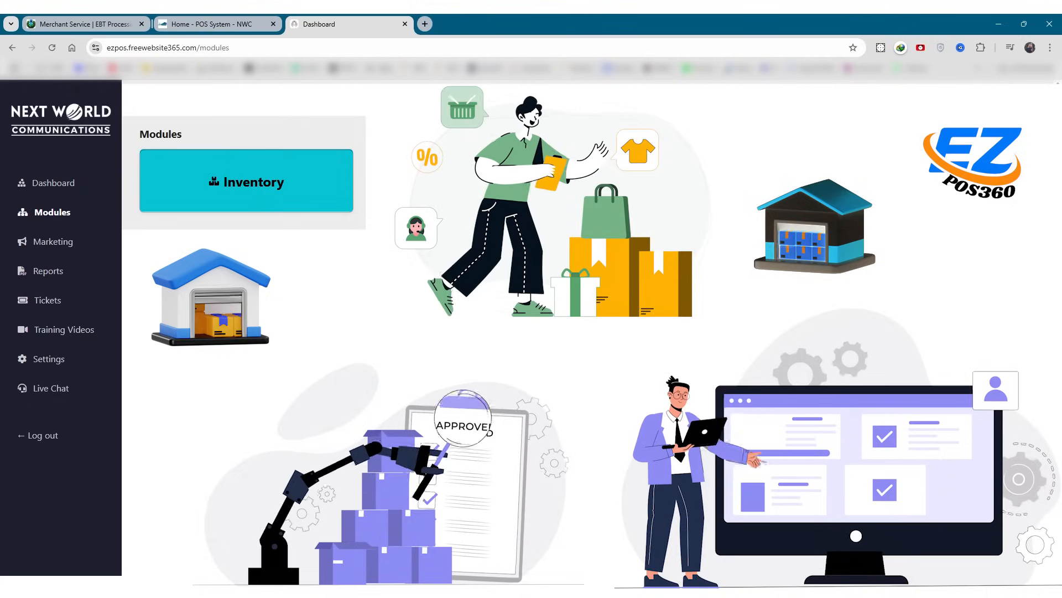
left_click(52, 212)
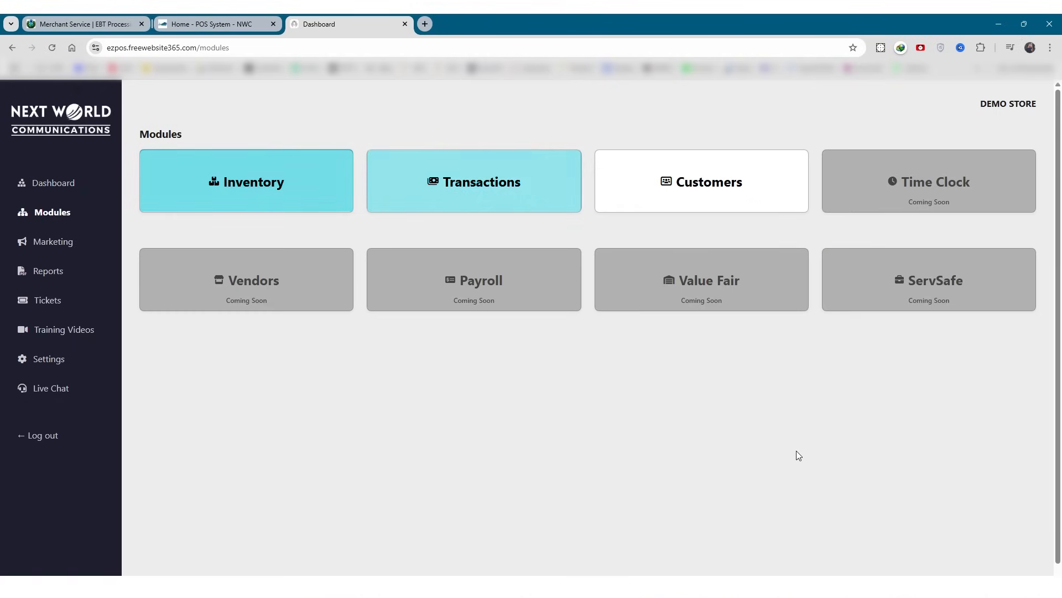
left_click(473, 180)
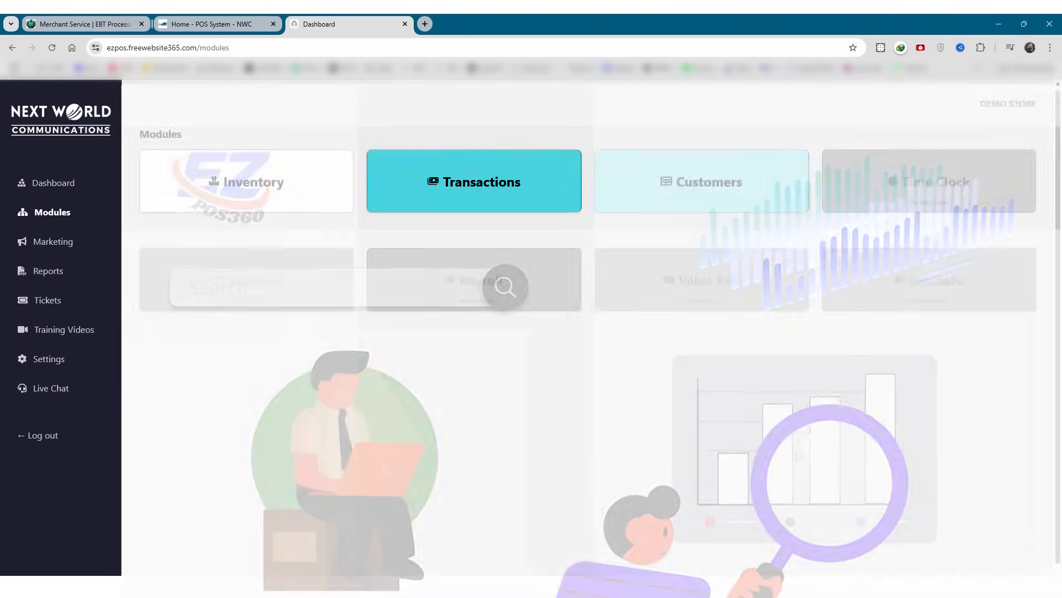
left_click(701, 181)
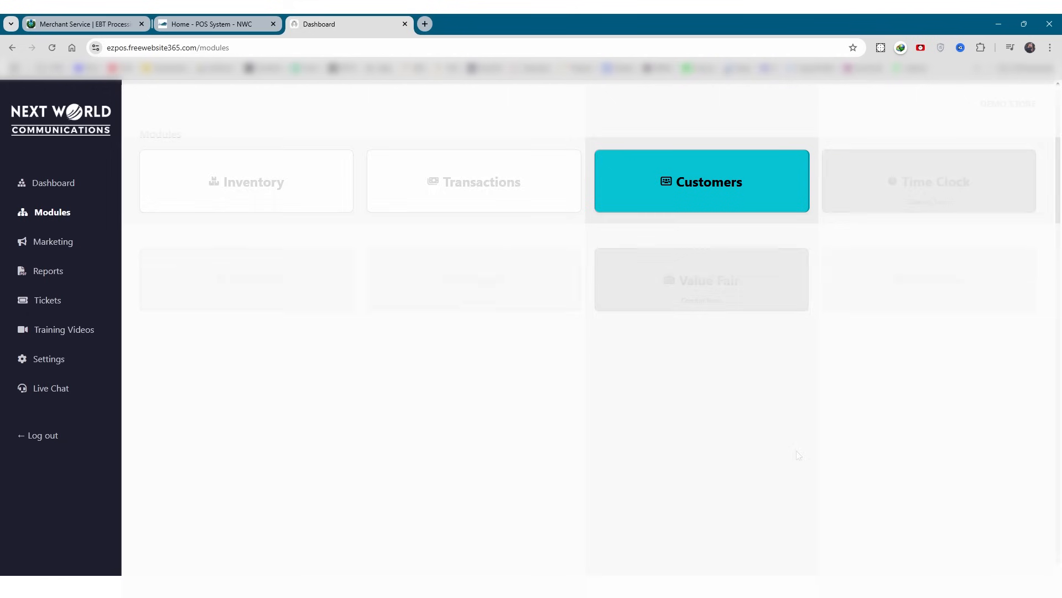
left_click(702, 180)
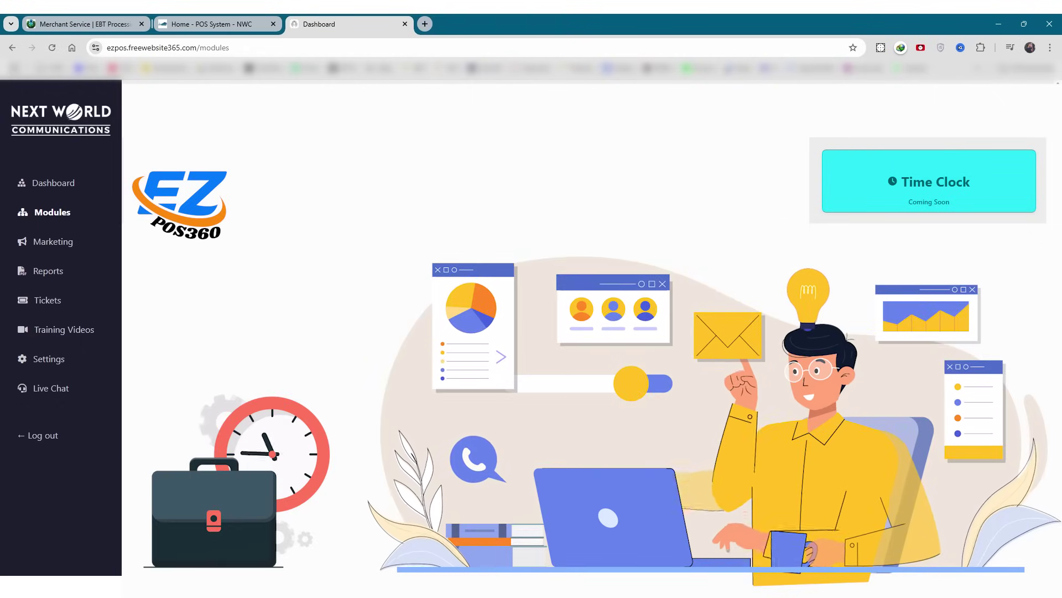
left_click(52, 212)
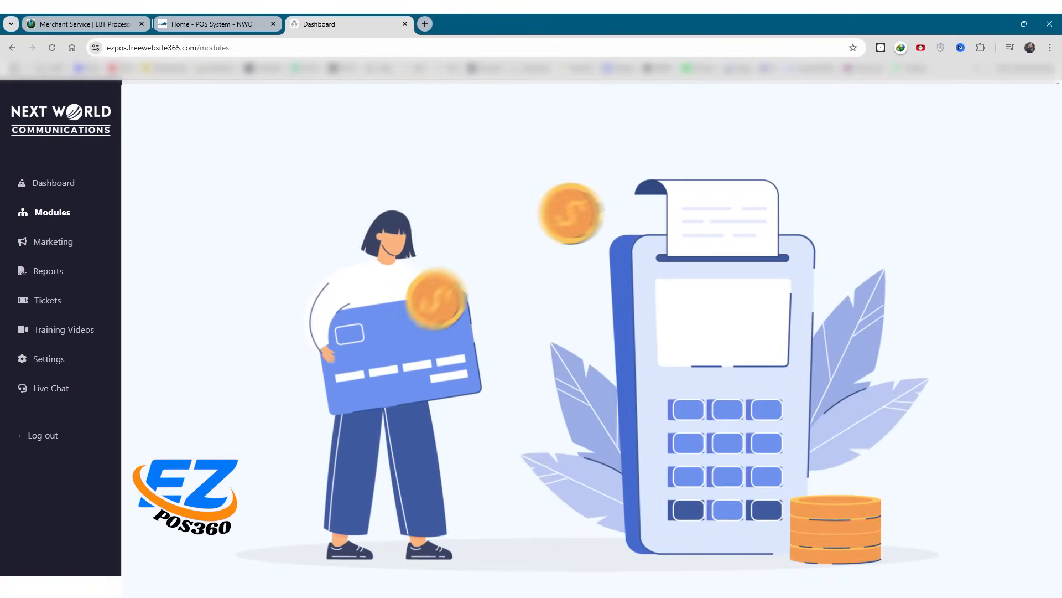
left_click(52, 212)
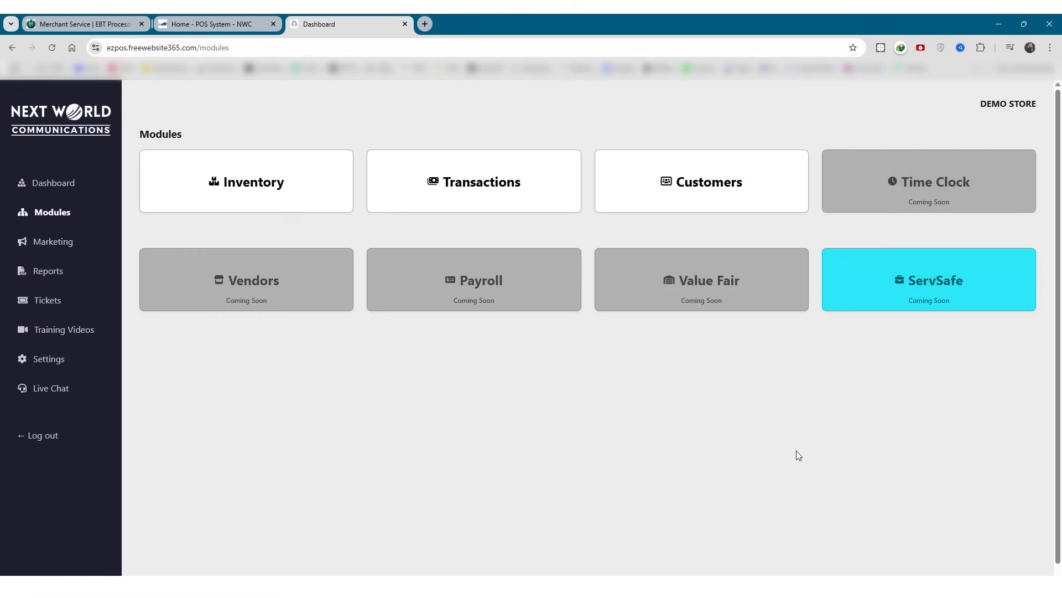
left_click(927, 279)
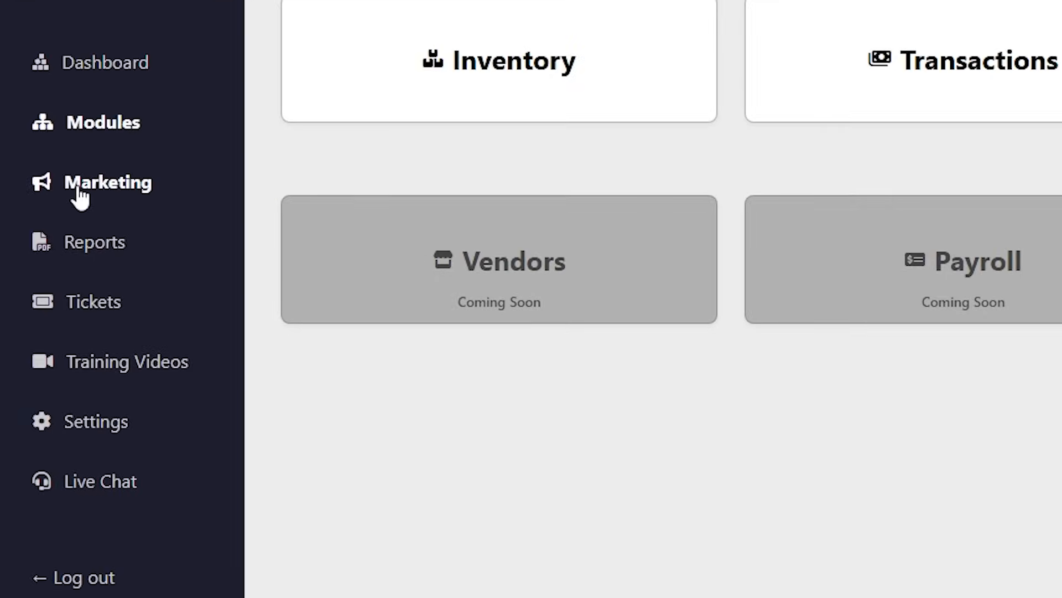
View Marketing's Coming Soon Email Marketing, then Reports listing Sales, Payment and Customer reports
left_click(108, 182)
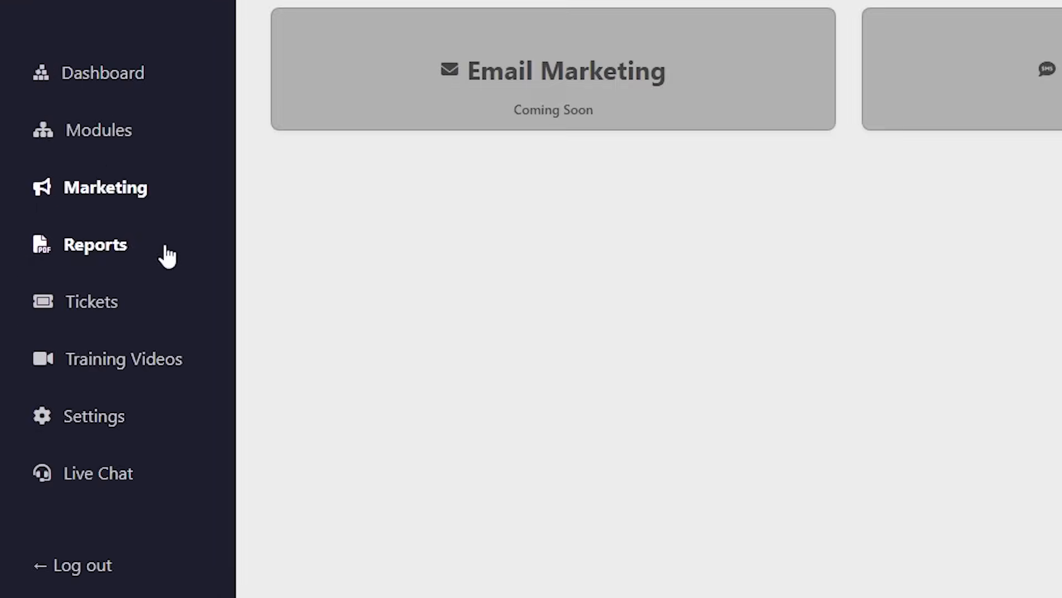
left_click(93, 244)
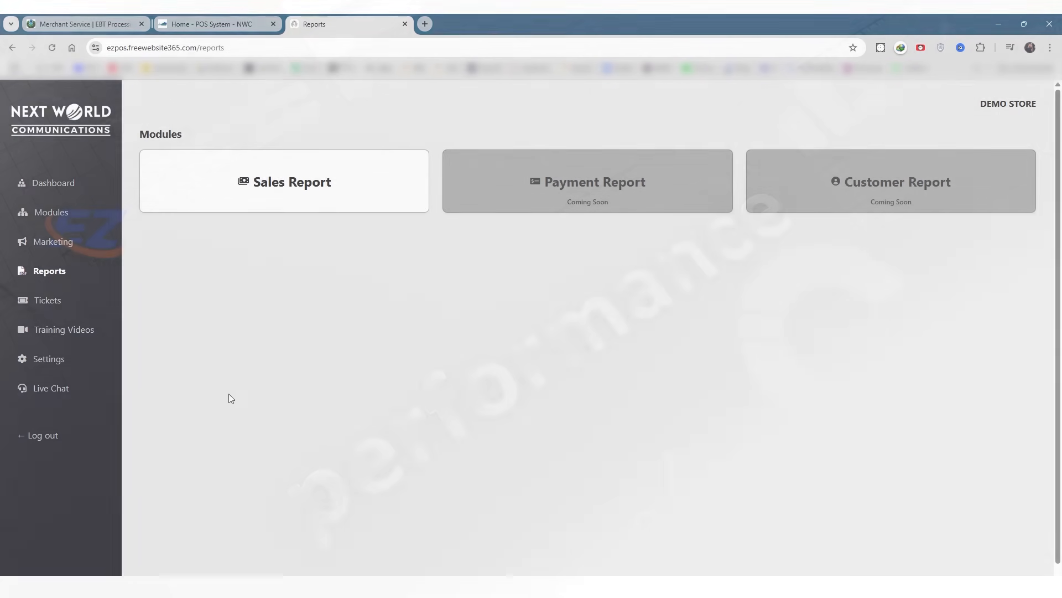
left_click(284, 180)
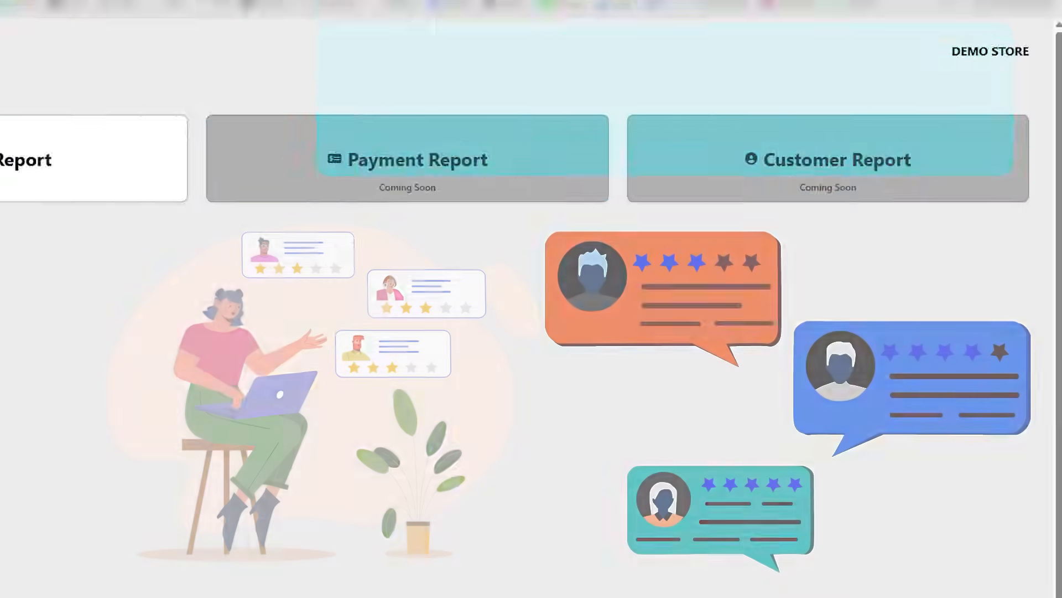
left_click(106, 204)
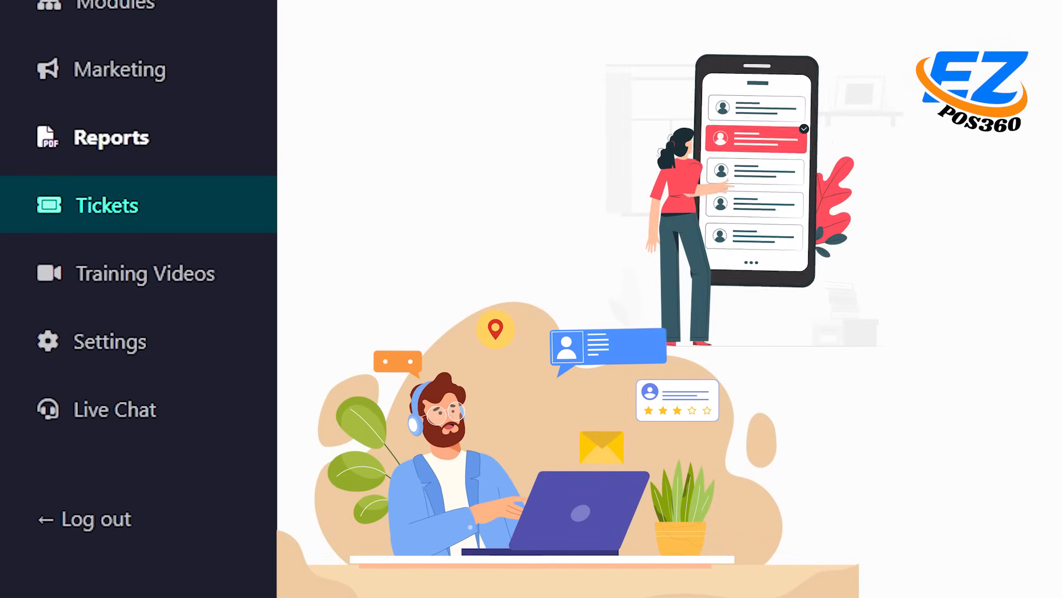
left_click(107, 206)
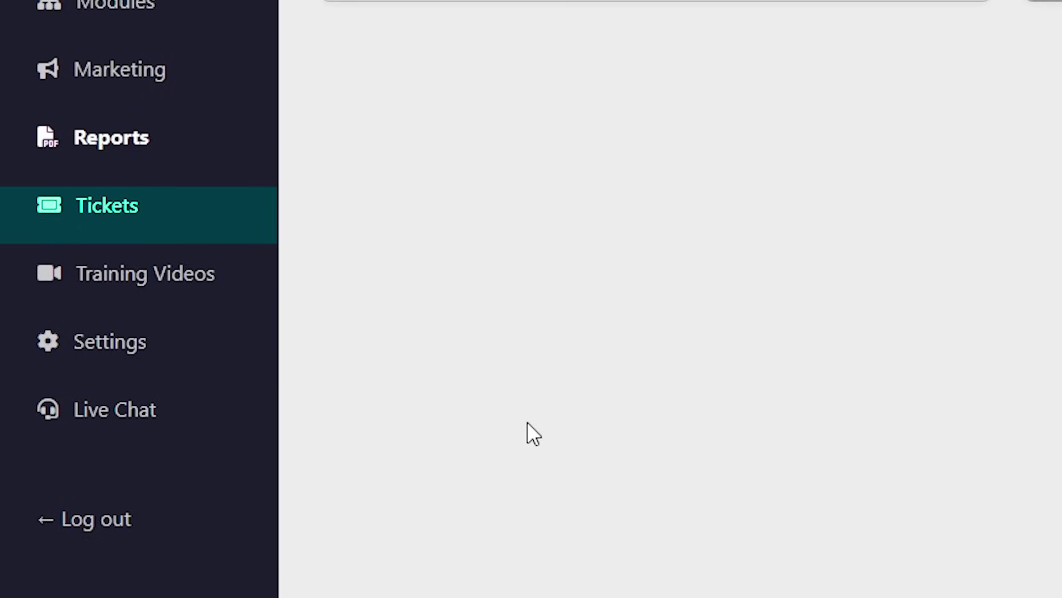
left_click(144, 272)
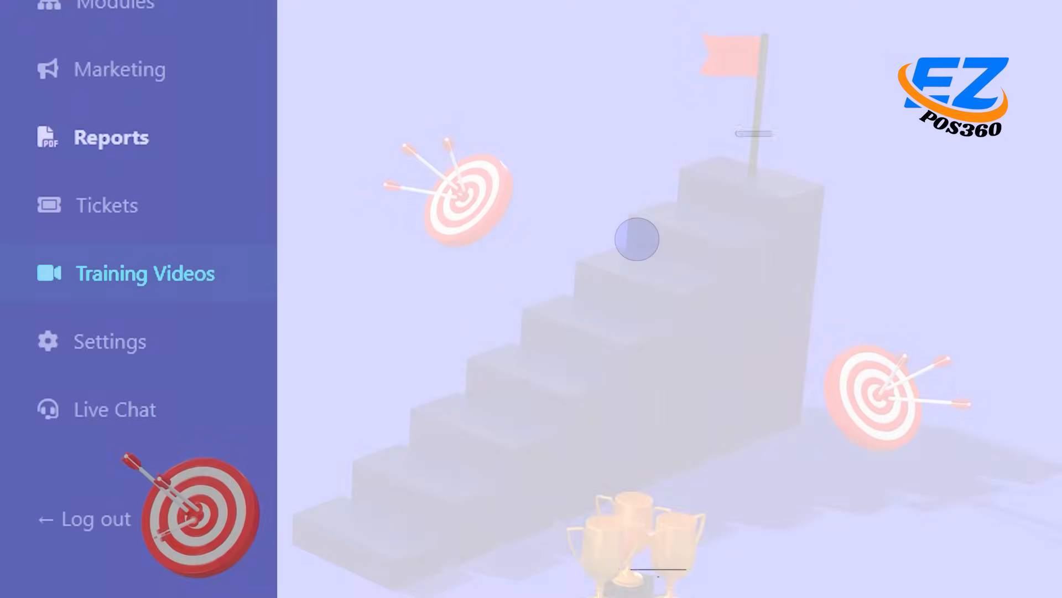
left_click(145, 274)
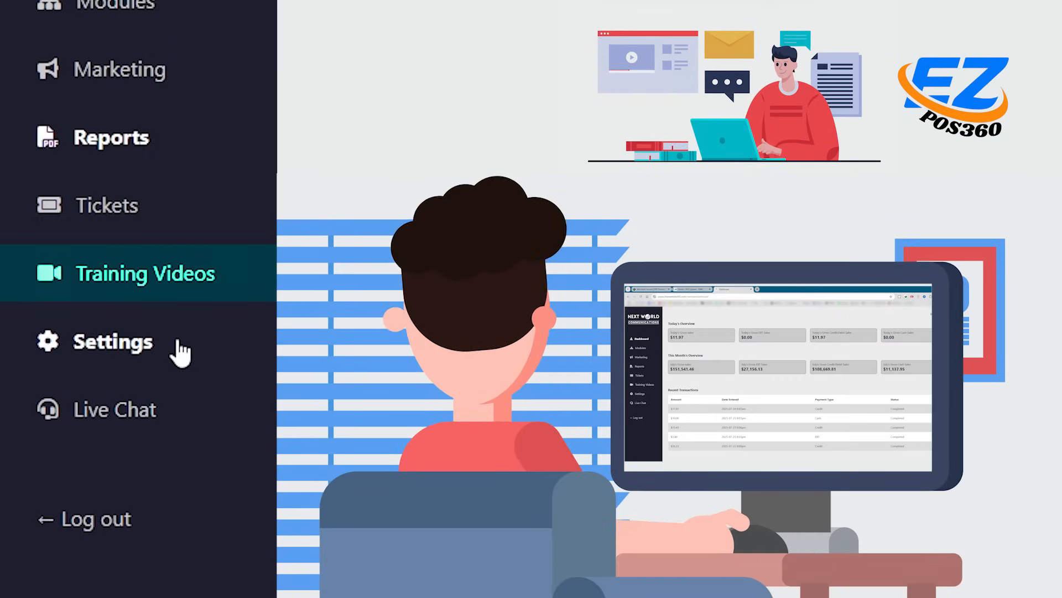
View Account Settings (name, read-only email, new password), then start Live Chat with support
left_click(113, 341)
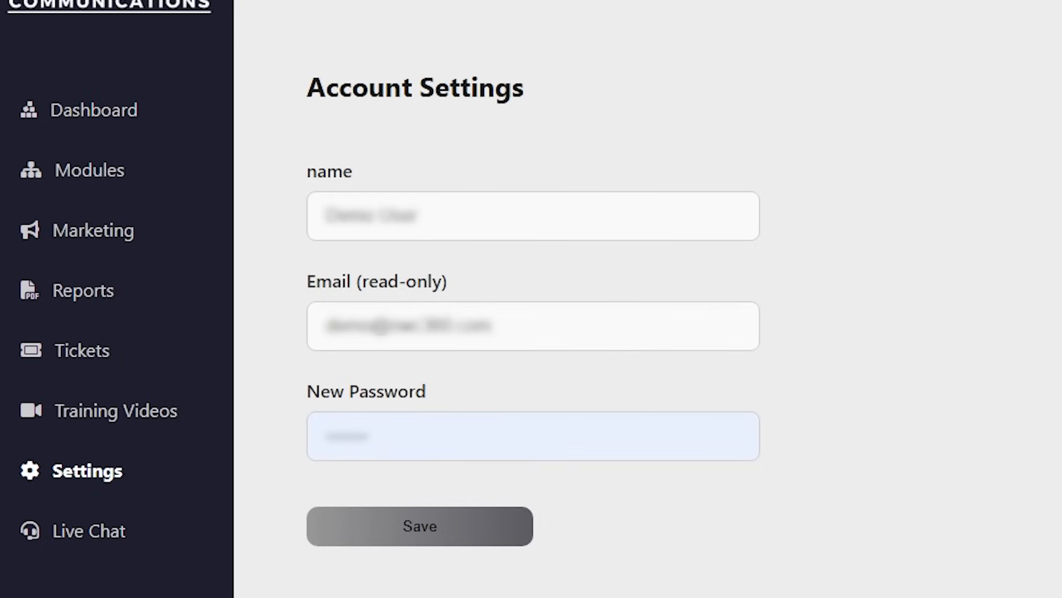
scroll("up", 3)
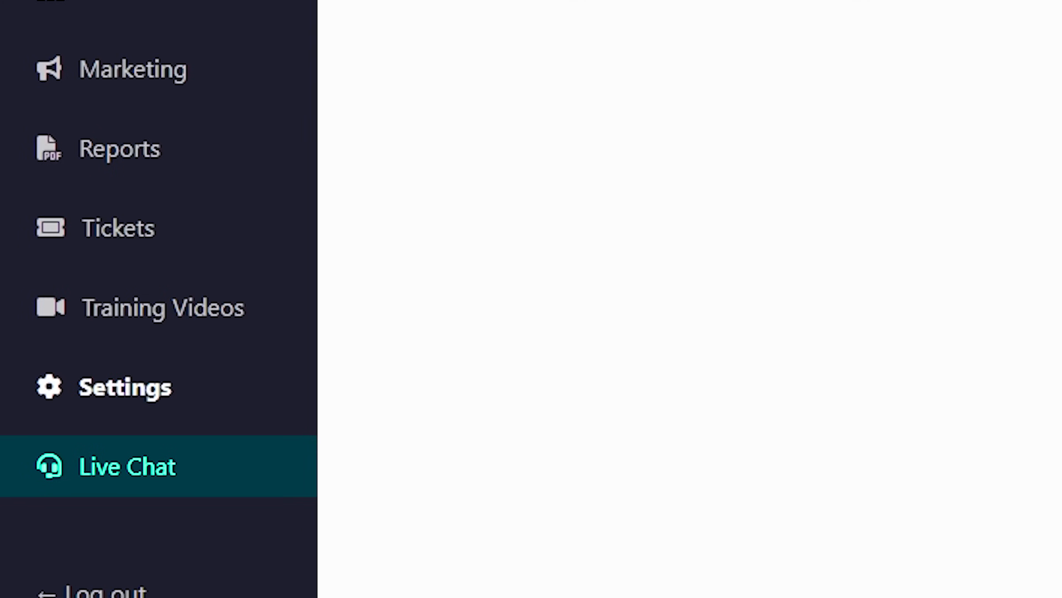
left_click(126, 466)
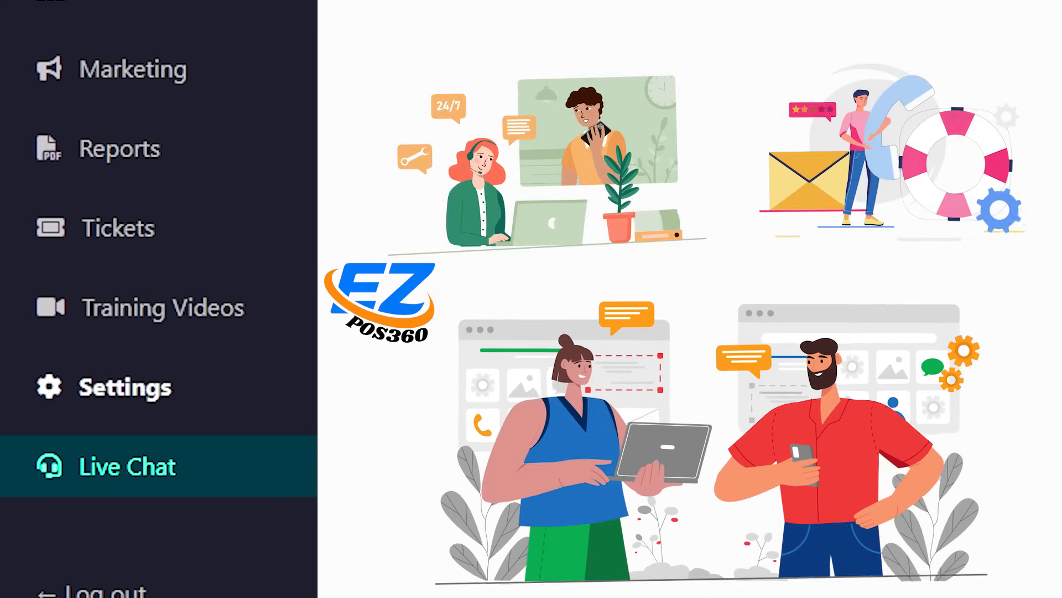